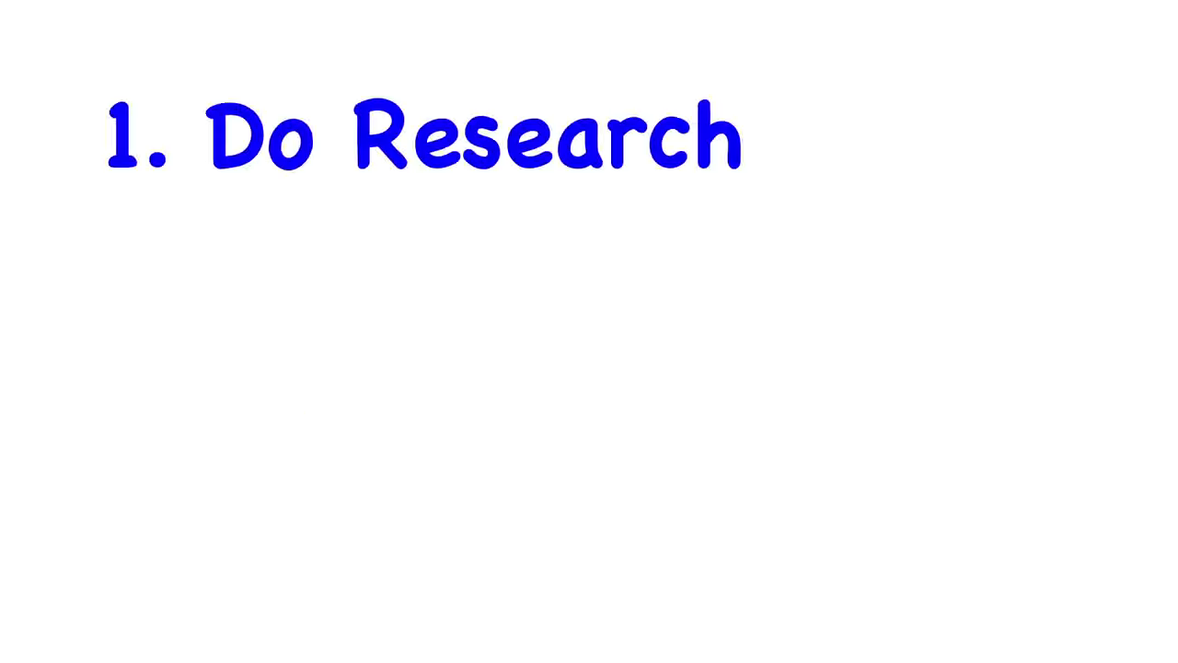
type("2. Do Math")
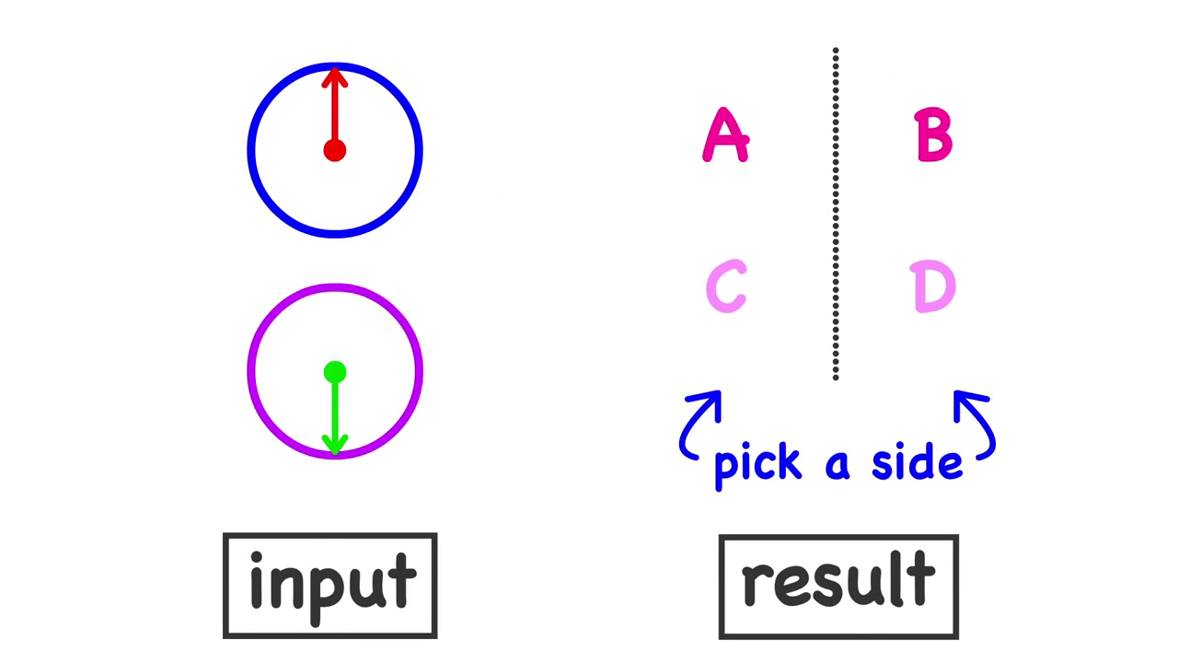
left_click(932, 210)
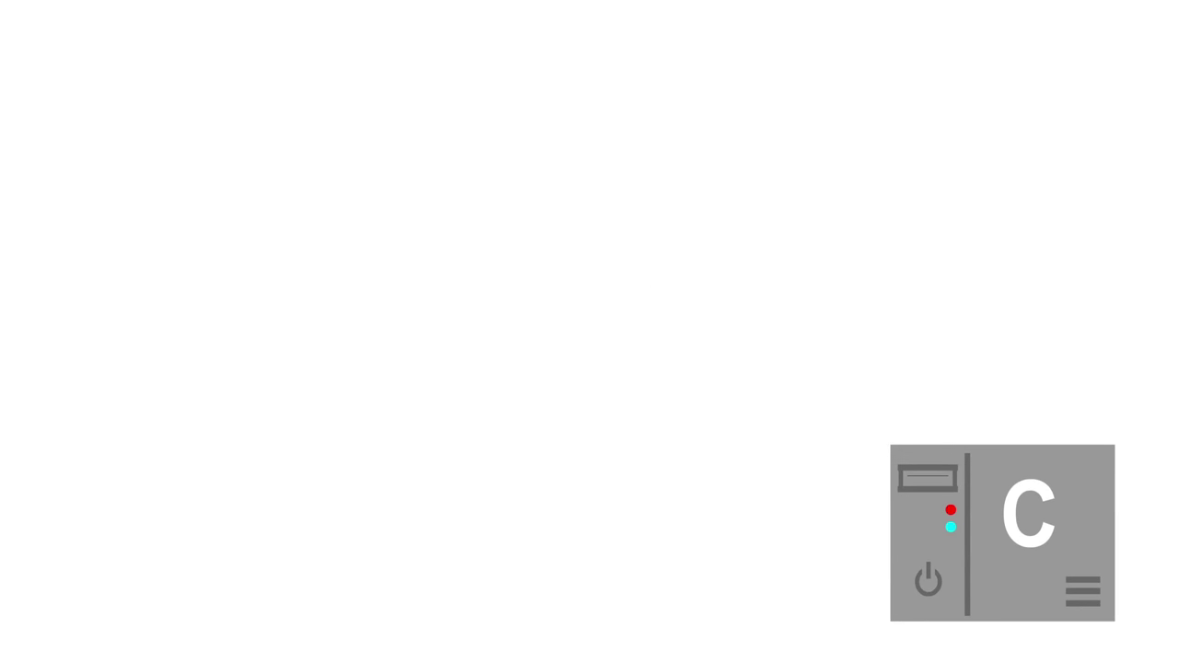
type("n")
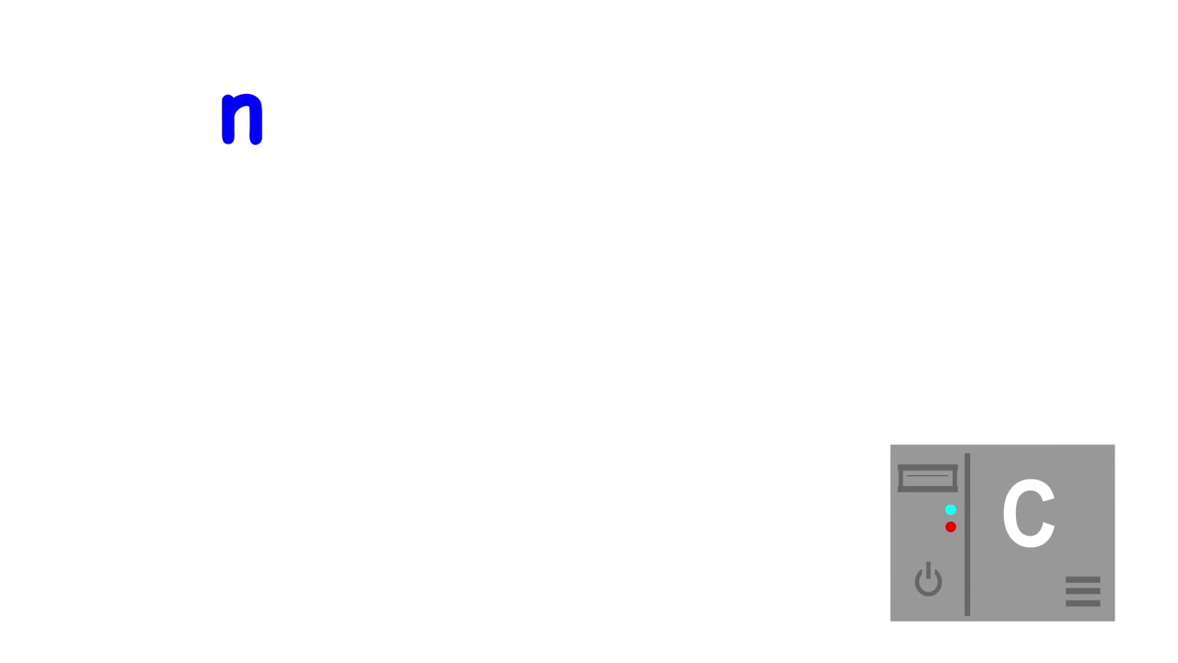